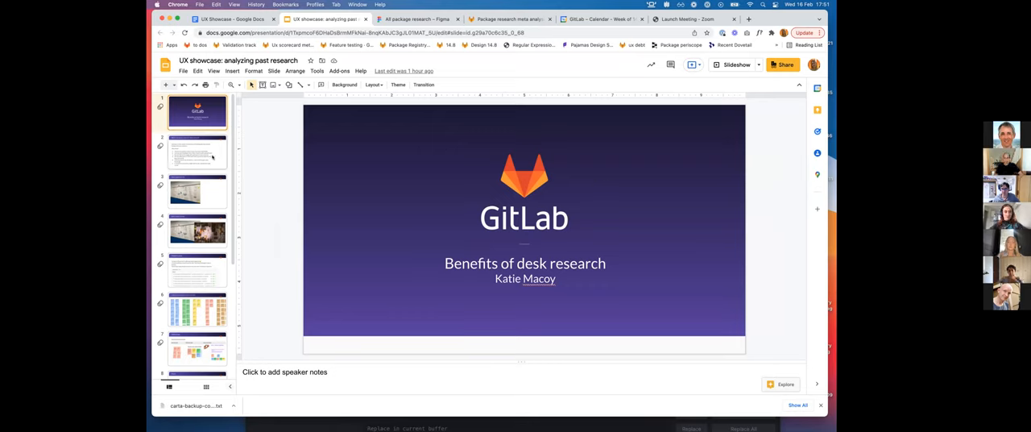
Step: Advance from the GitLab title slide to the 'What is secondary research / desk research?' slide
{"action": "left_click", "coordinate": [197, 151]}
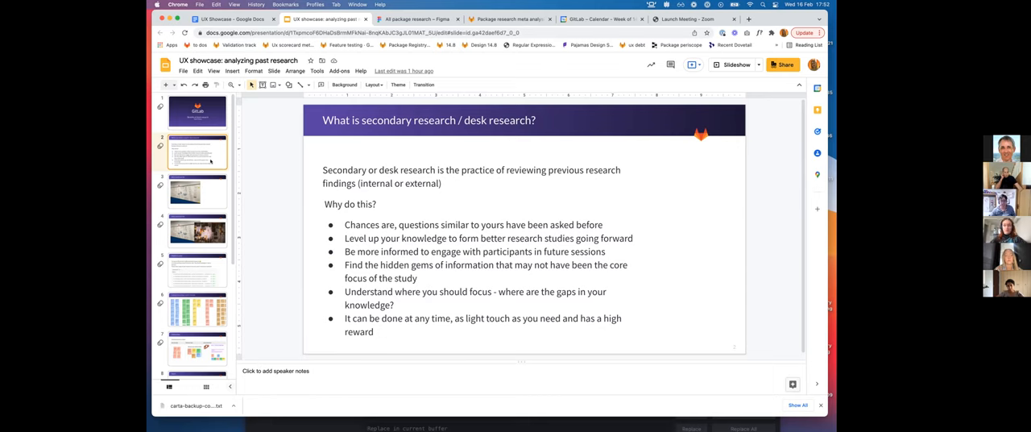
Step: Advance past the 'How I used to do this' photo slide to the 'Problem to solve' slide
{"action": "left_click", "coordinate": [197, 192]}
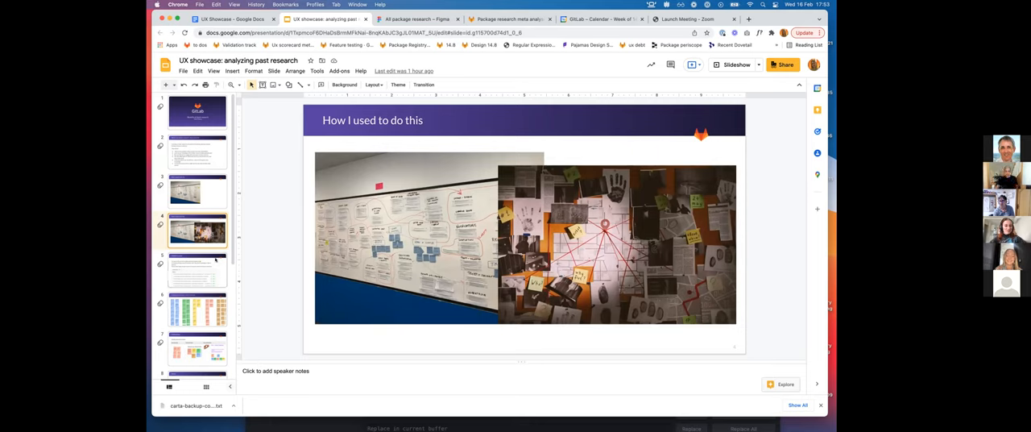
{"action": "left_click", "coordinate": [197, 271]}
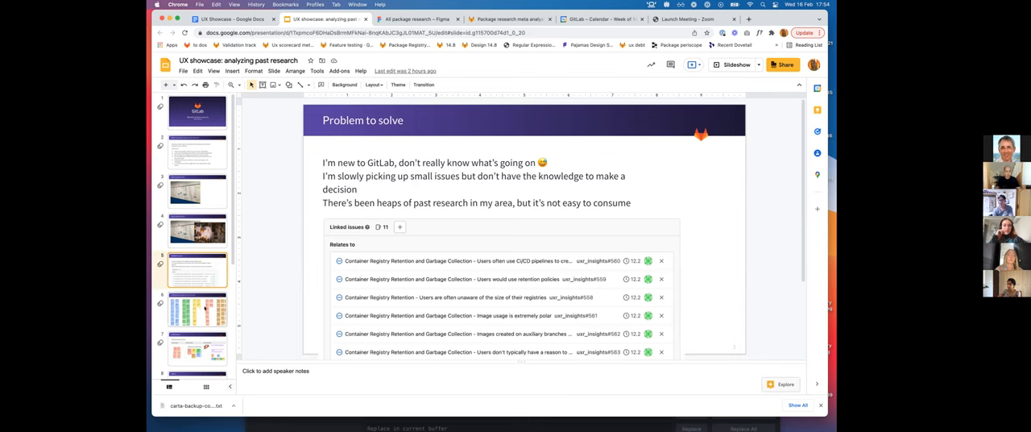
Step: Advance to the Methodology slide and follow its 'Working document in Figma' link to the affinity map
{"action": "left_click", "coordinate": [197, 309]}
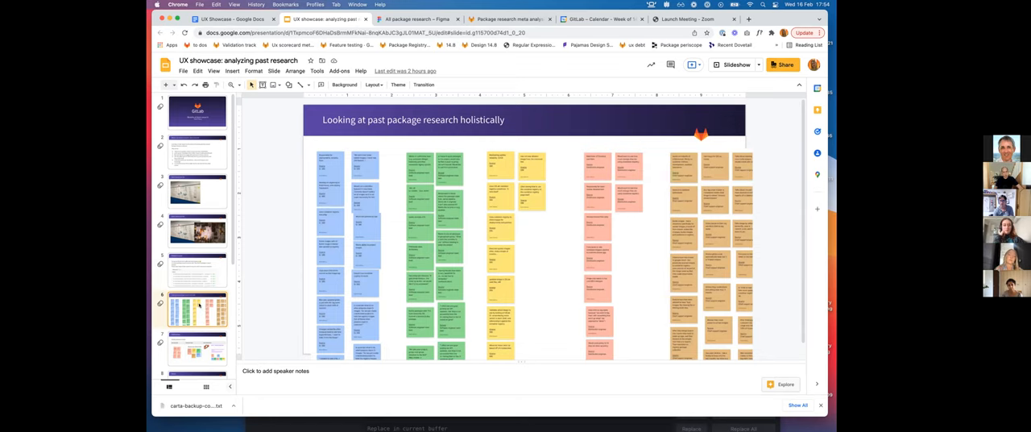
{"action": "left_click", "coordinate": [196, 347]}
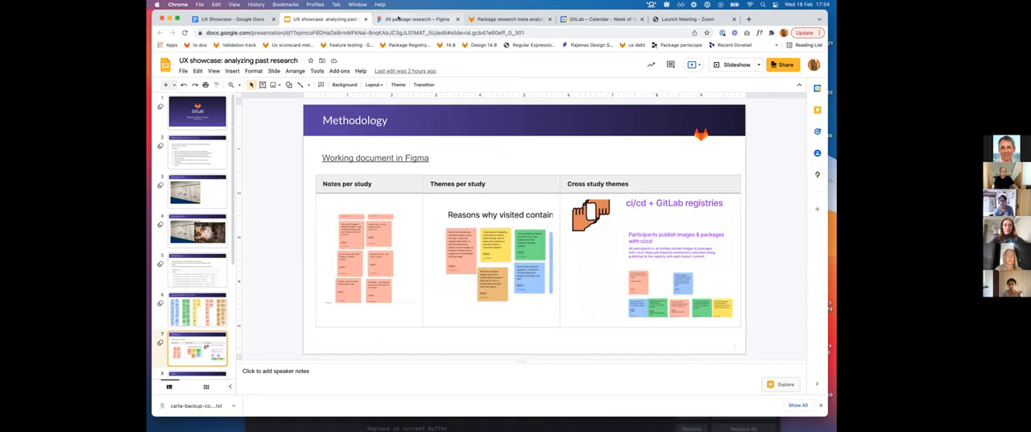
{"action": "left_click", "coordinate": [416, 19]}
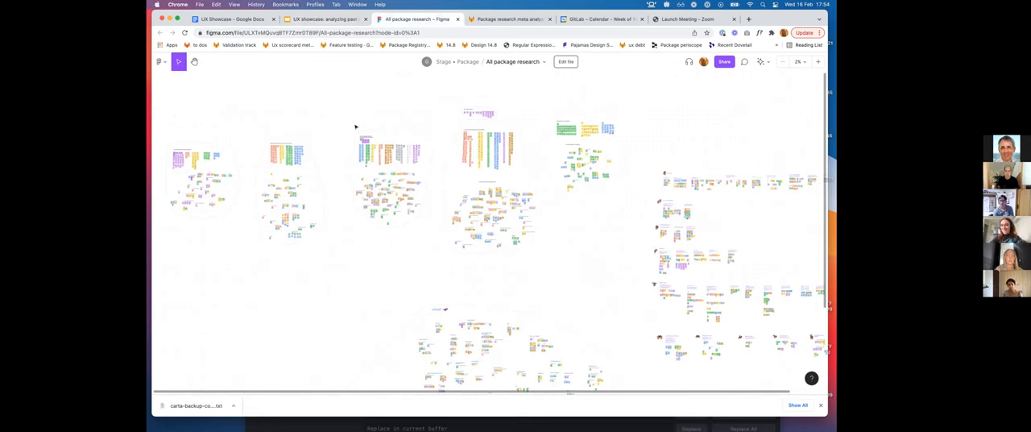
Step: Browse the Figma affinity map and bring the 'ci/cd + GitLab registries' theme cluster into view
{"action": "right_click", "coordinate": [363, 129]}
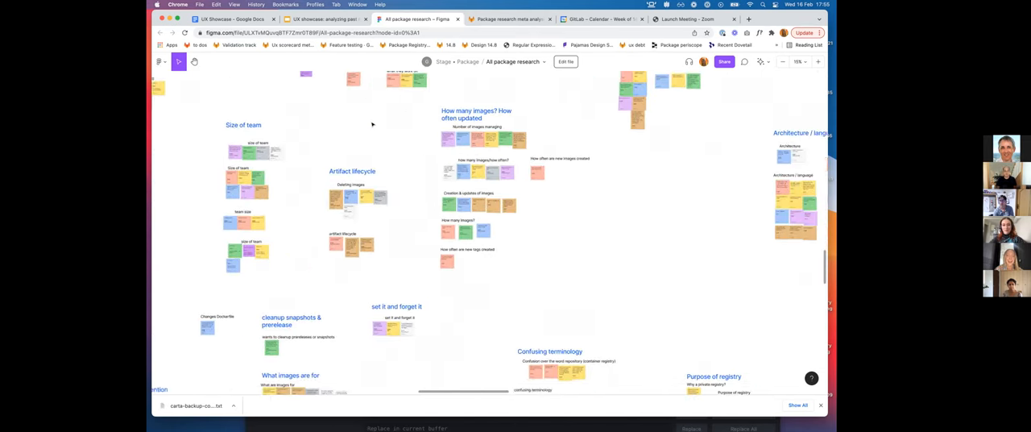
{"action": "scroll", "scroll_direction": "down", "scroll_amount": 3}
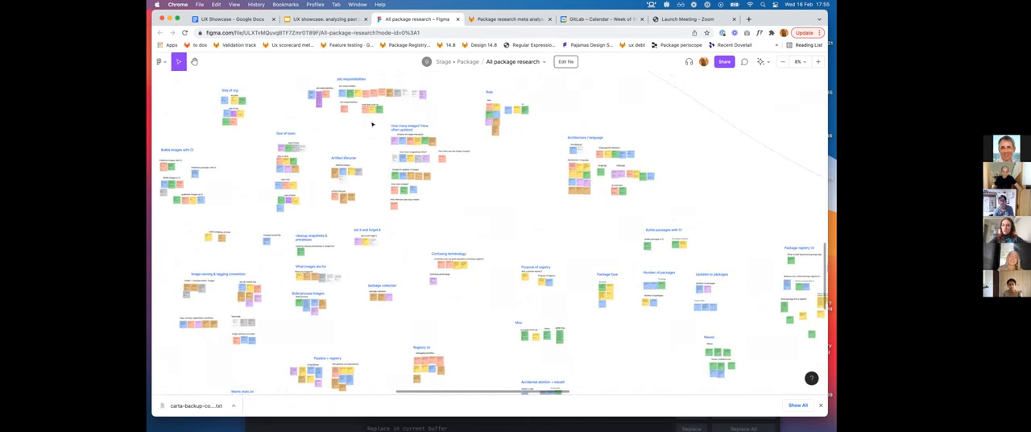
{"action": "scroll", "scroll_direction": "down", "scroll_amount": 3}
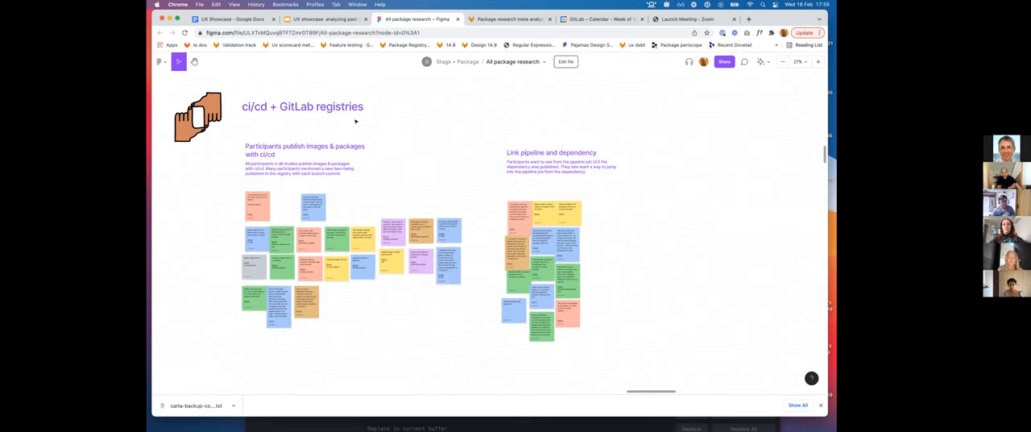
Step: Scroll past 'Identifying dependencies' to 'Registry UX', then switch to the GitLab meta-analysis issue tab
{"action": "scroll", "scroll_direction": "down", "scroll_amount": 3}
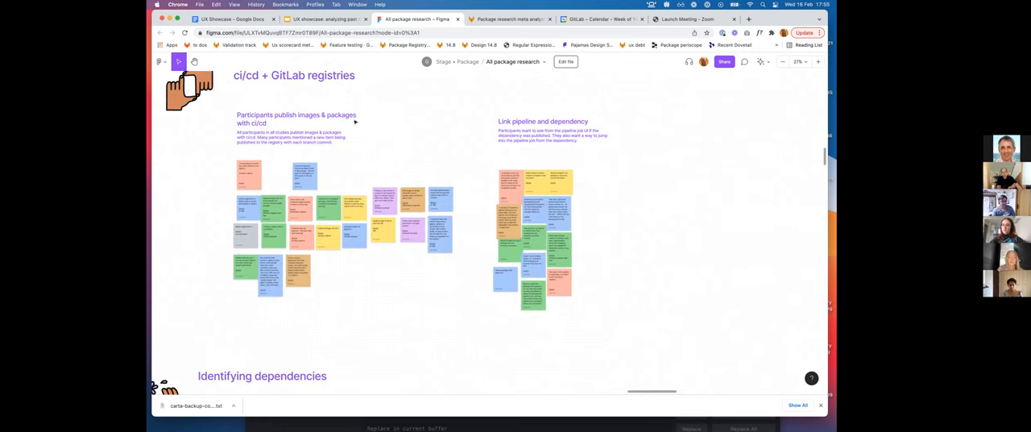
{"action": "mouse_move", "coordinate": [387, 124]}
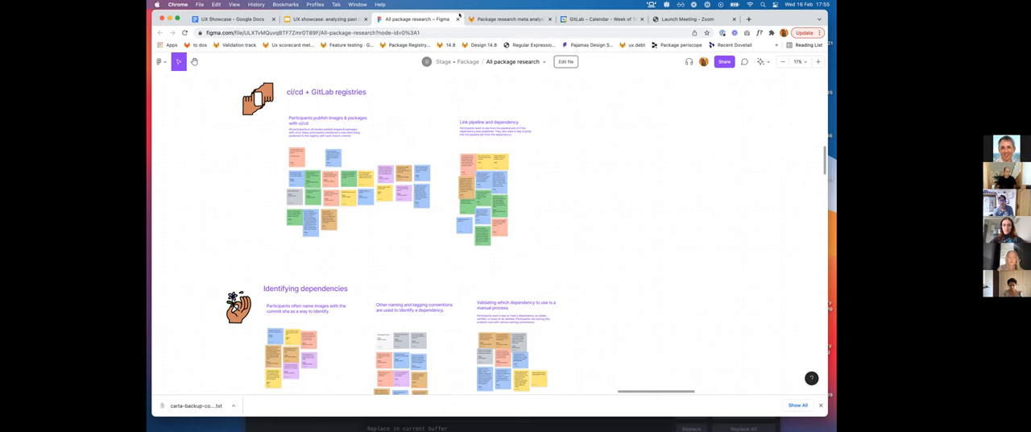
{"action": "scroll", "scroll_direction": "down", "scroll_amount": 3}
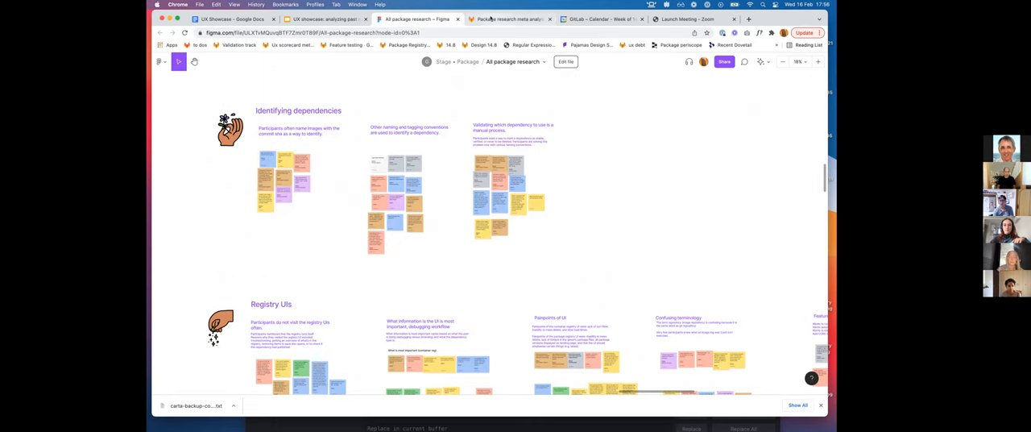
{"action": "left_click", "coordinate": [507, 20]}
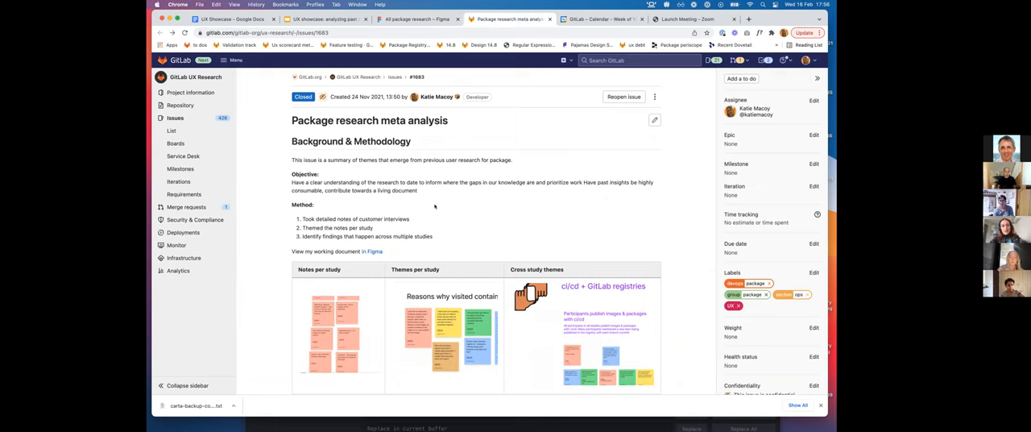
Step: Scroll the meta-analysis issue to the Actionable findings table and open 'Package theme: Missing information'
{"action": "scroll", "scroll_direction": "down", "scroll_amount": 3}
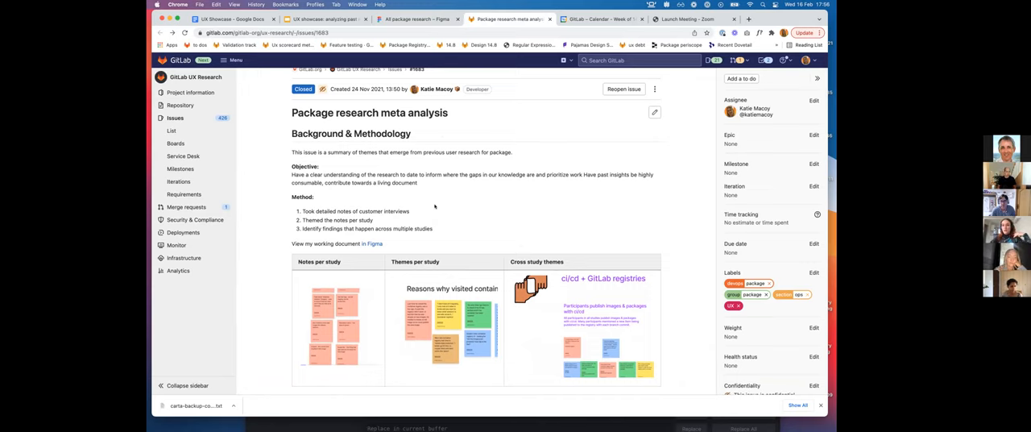
{"action": "scroll", "scroll_direction": "down", "scroll_amount": 3}
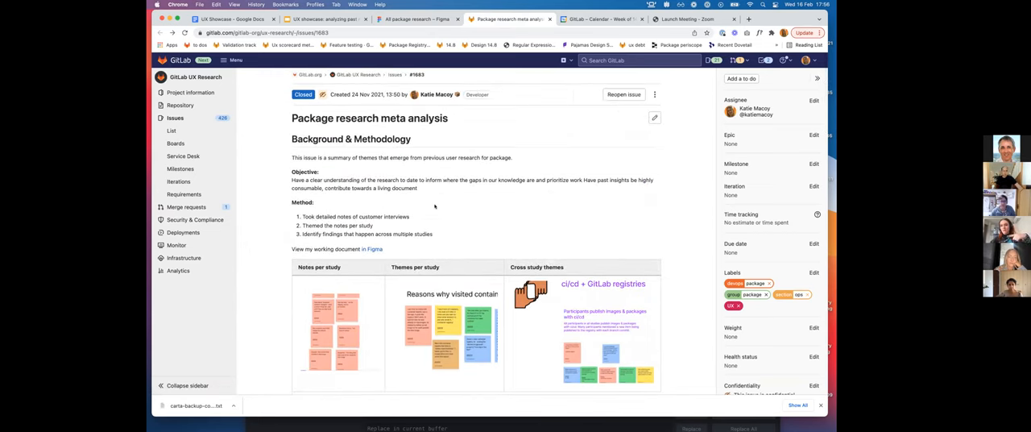
{"action": "scroll", "scroll_direction": "down", "scroll_amount": 3}
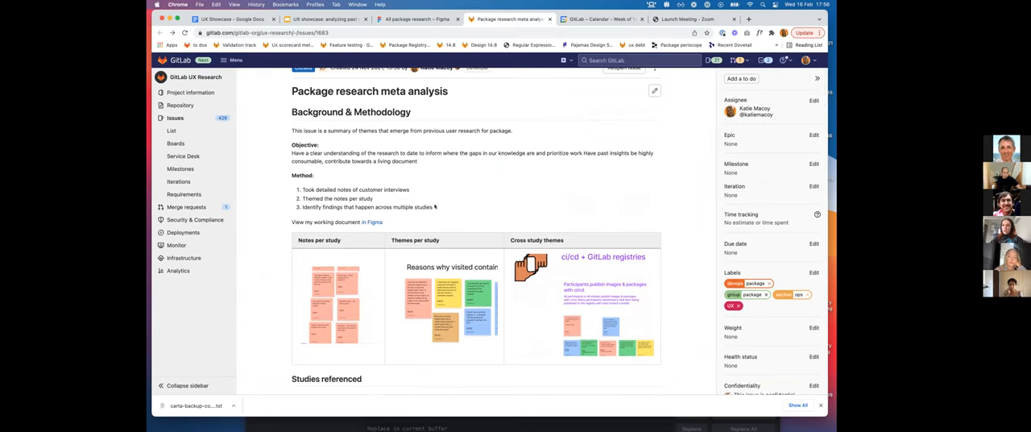
{"action": "scroll", "scroll_direction": "down", "scroll_amount": 3}
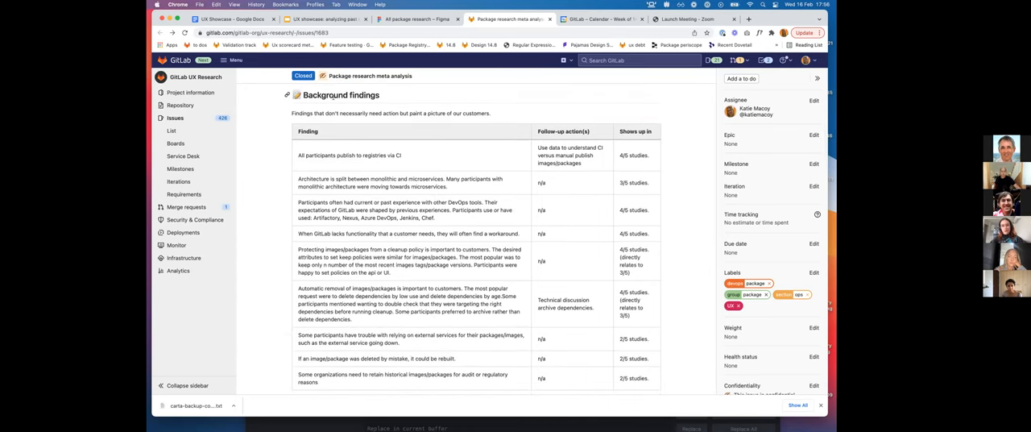
{"action": "scroll", "scroll_direction": "down", "scroll_amount": 3}
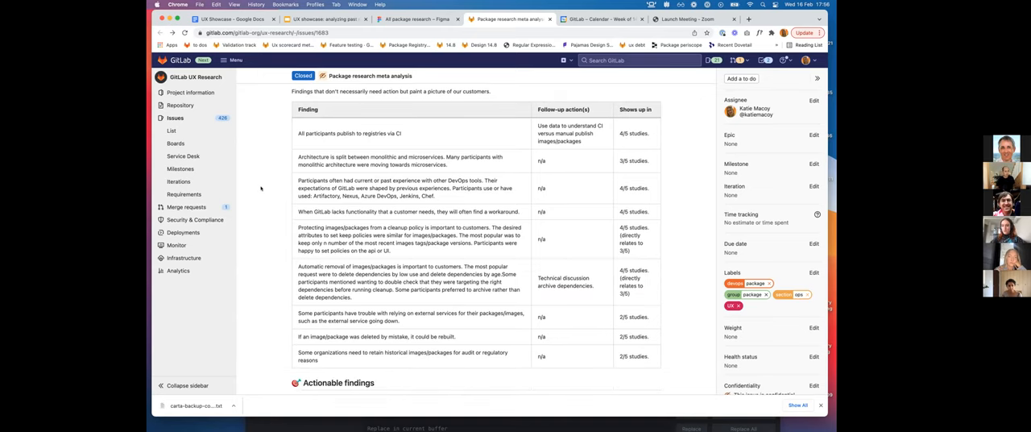
{"action": "mouse_move", "coordinate": [268, 215]}
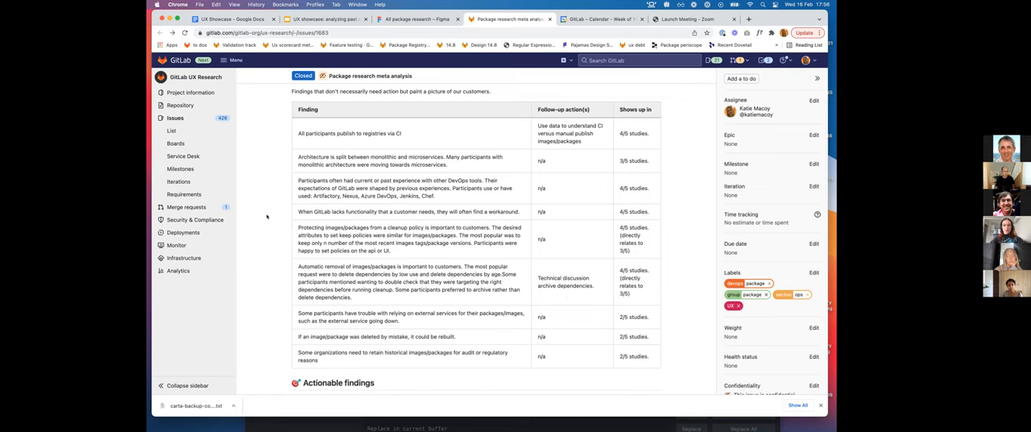
{"action": "scroll", "scroll_direction": "down", "scroll_amount": 3}
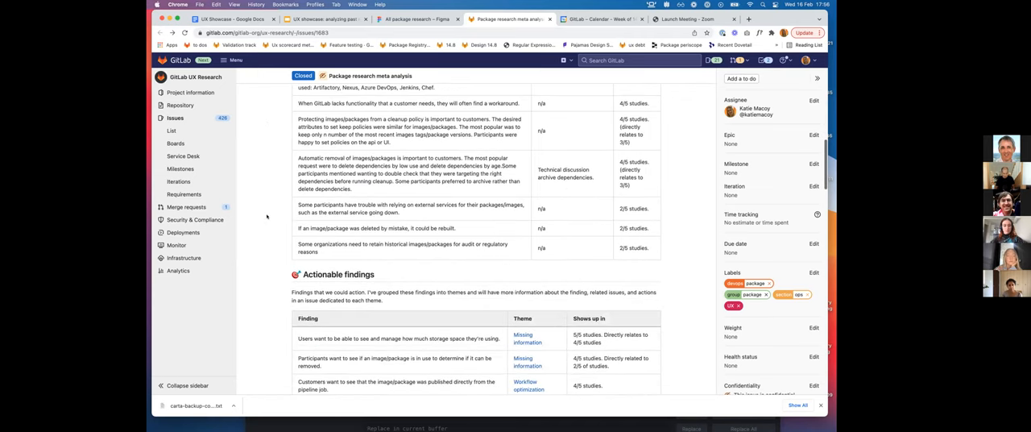
{"action": "scroll", "scroll_direction": "down", "scroll_amount": 3}
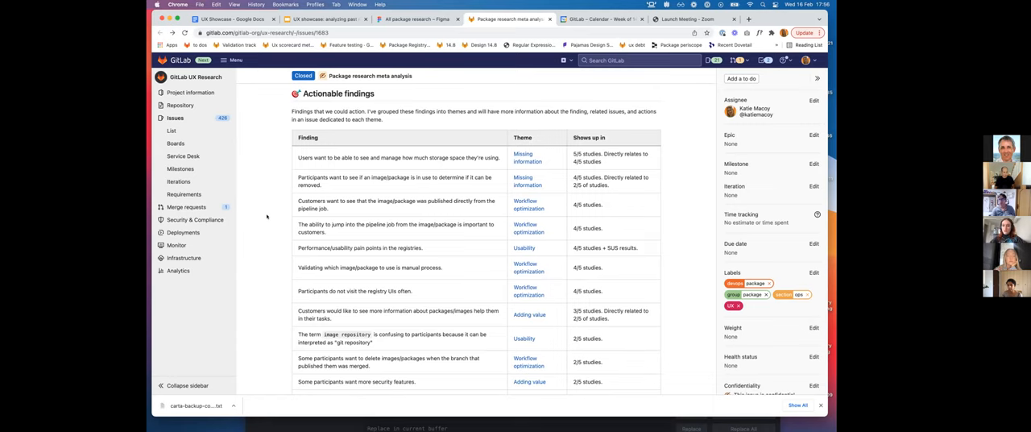
{"action": "scroll", "scroll_direction": "down", "scroll_amount": 3}
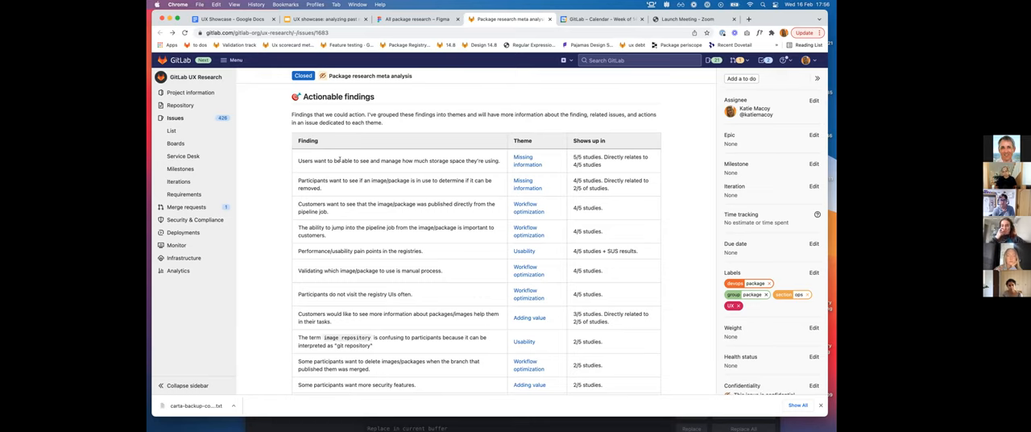
{"action": "mouse_move", "coordinate": [448, 142]}
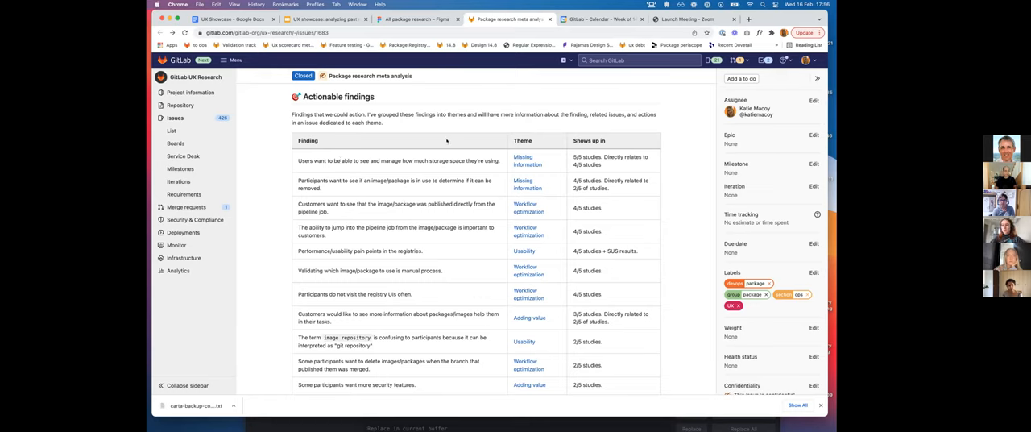
{"action": "mouse_move", "coordinate": [412, 153]}
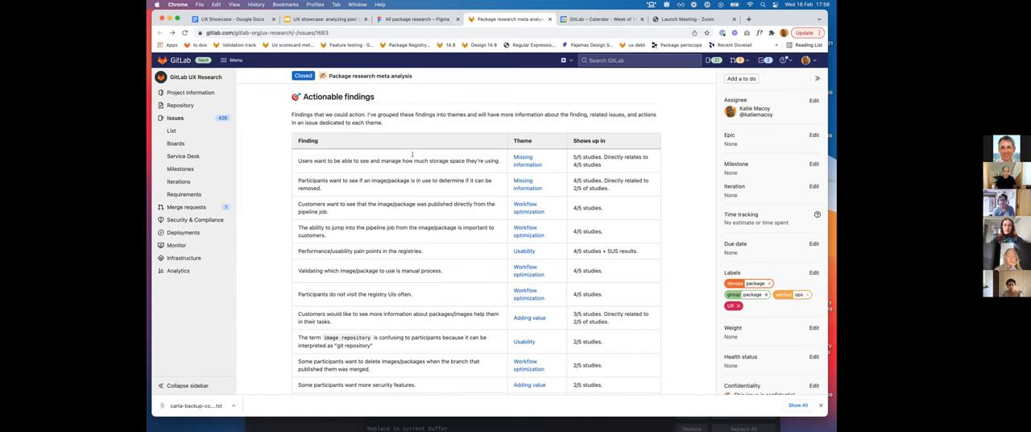
{"action": "scroll", "scroll_direction": "down", "scroll_amount": 3}
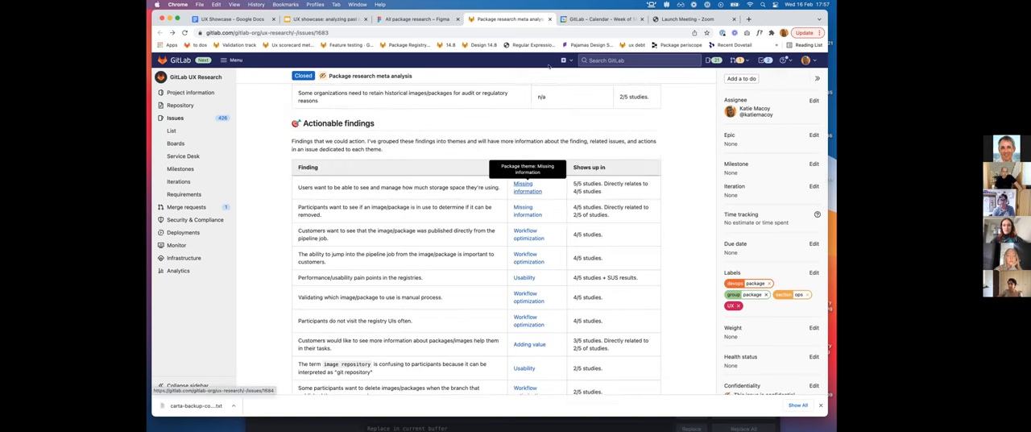
{"action": "left_click", "coordinate": [529, 187]}
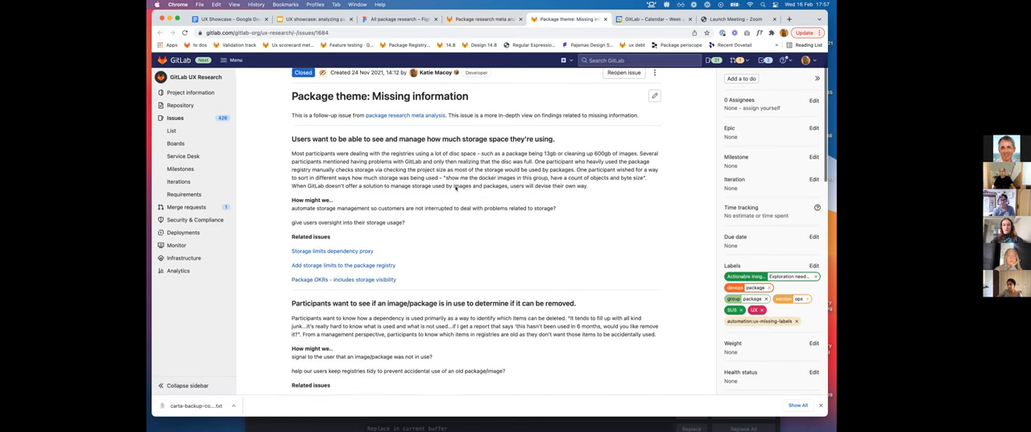
Step: Skim the Missing information theme issue before returning to the meta-analysis tab
{"action": "scroll", "scroll_direction": "down", "scroll_amount": 3}
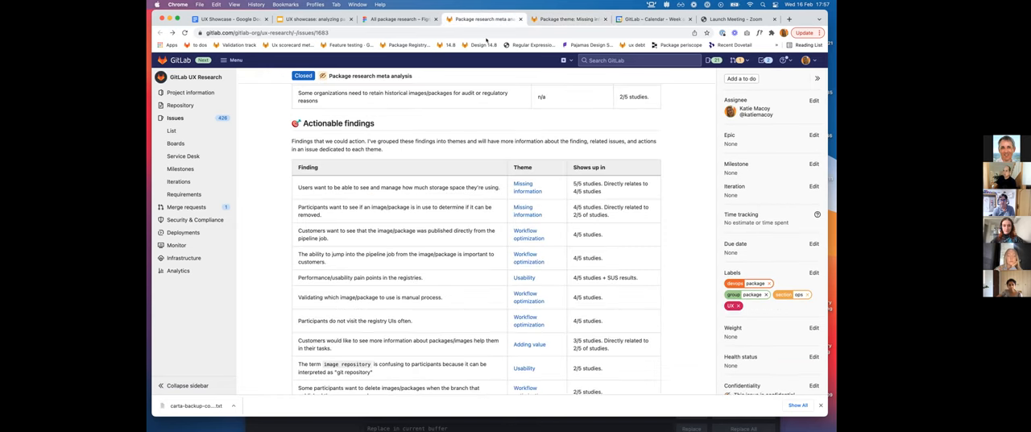
Step: Scroll through the Actionable findings table down to the Research questions heading
{"action": "scroll", "scroll_direction": "down", "scroll_amount": 3}
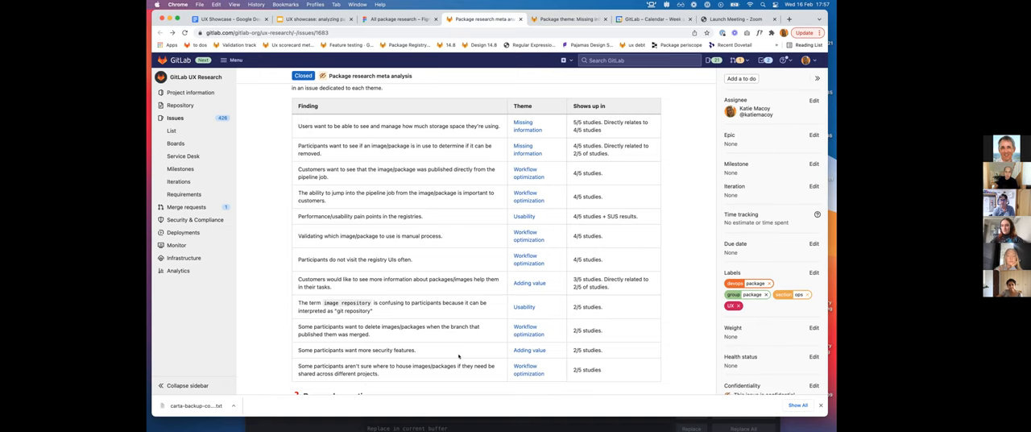
{"action": "scroll", "scroll_direction": "down", "scroll_amount": 3}
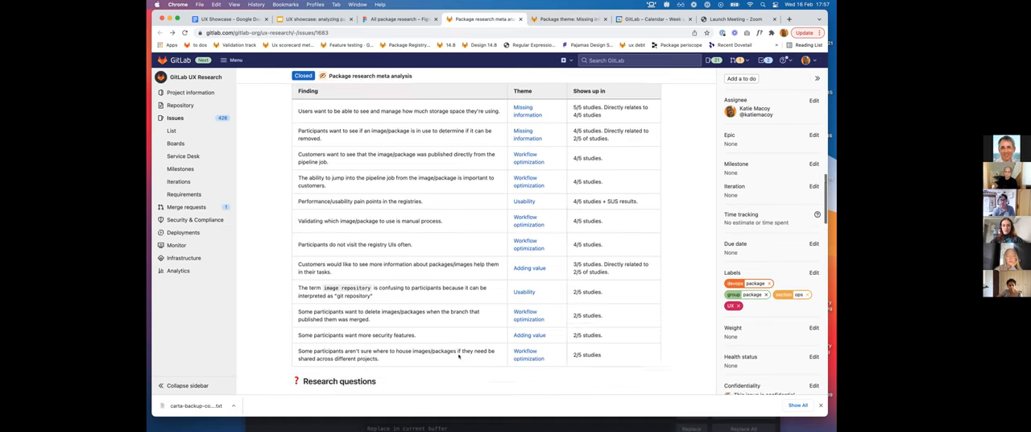
{"action": "scroll", "scroll_direction": "down", "scroll_amount": 3}
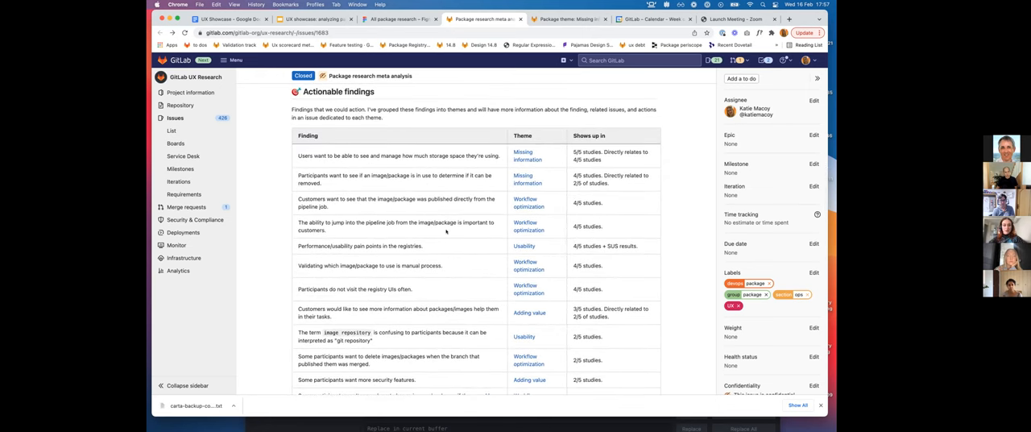
{"action": "scroll", "scroll_direction": "down", "scroll_amount": 3}
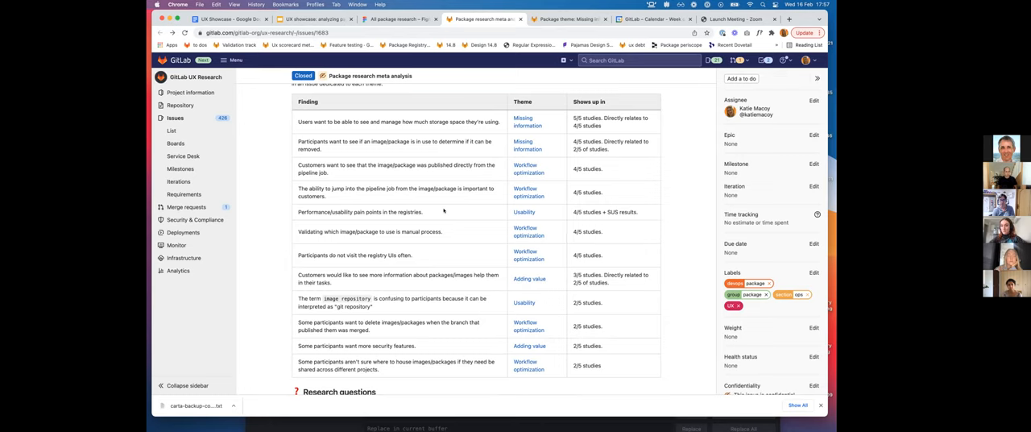
{"action": "scroll", "scroll_direction": "down", "scroll_amount": 3}
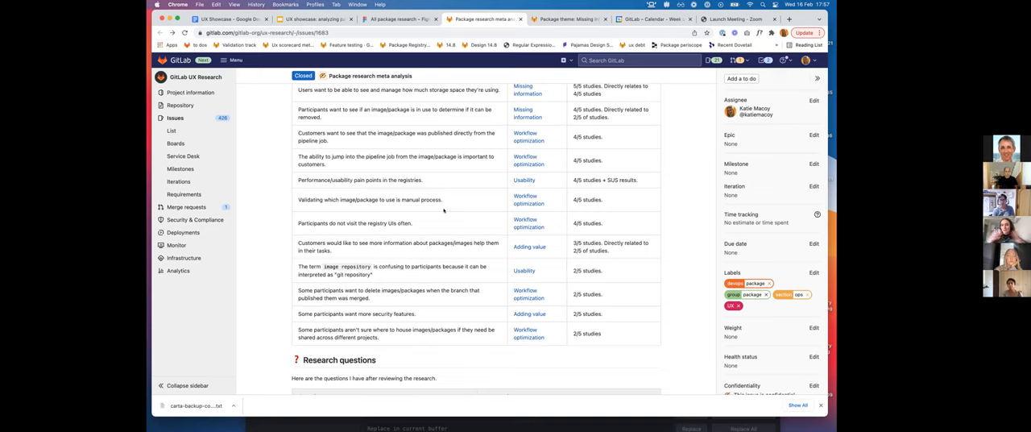
{"action": "scroll", "scroll_direction": "down", "scroll_amount": 3}
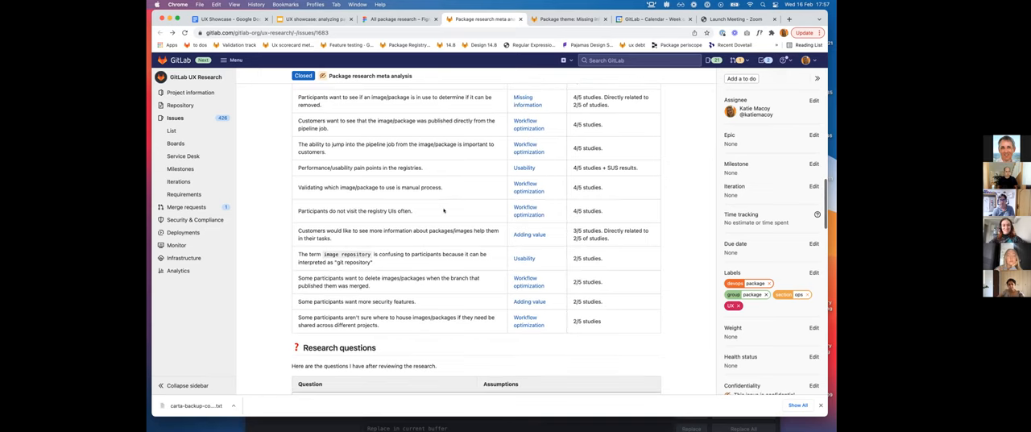
{"action": "scroll", "scroll_direction": "down", "scroll_amount": 3}
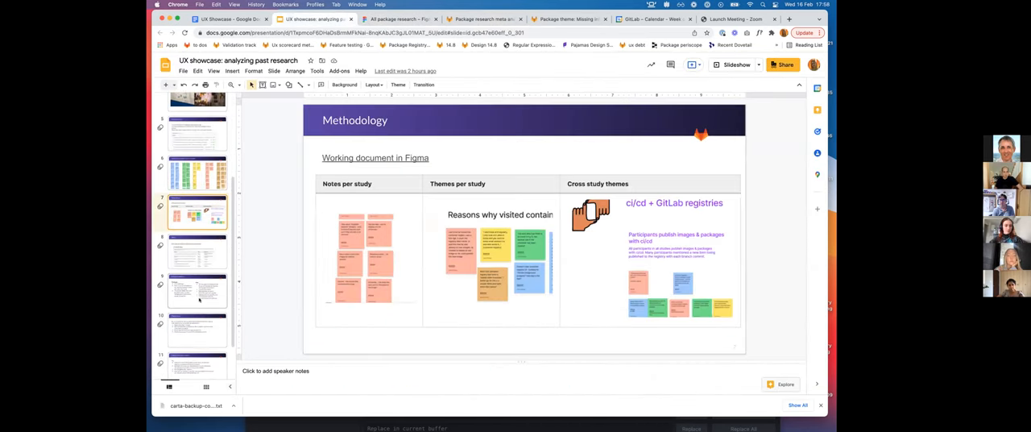
Step: Advance from the Methodology slide to the 'Challenges and wins' slide
{"action": "left_click", "coordinate": [196, 290]}
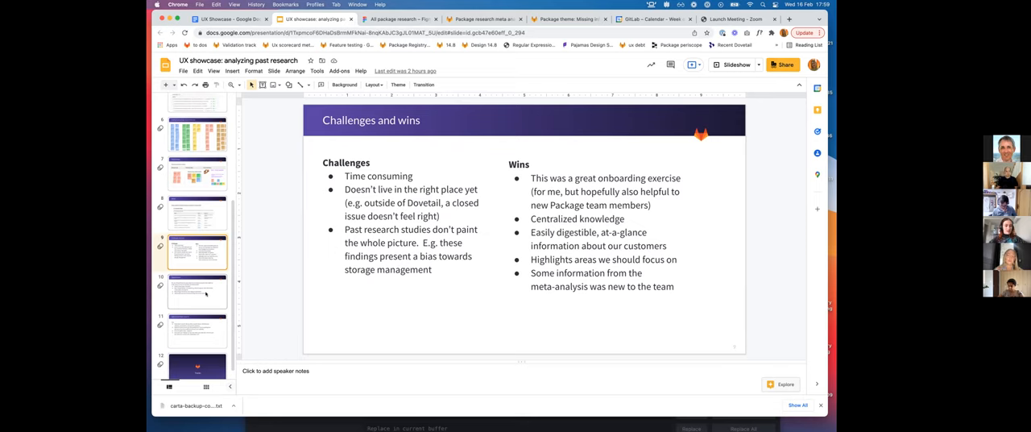
Step: Advance to the 'Opportunities' slide on making research easier to consume and discover
{"action": "left_click", "coordinate": [197, 292]}
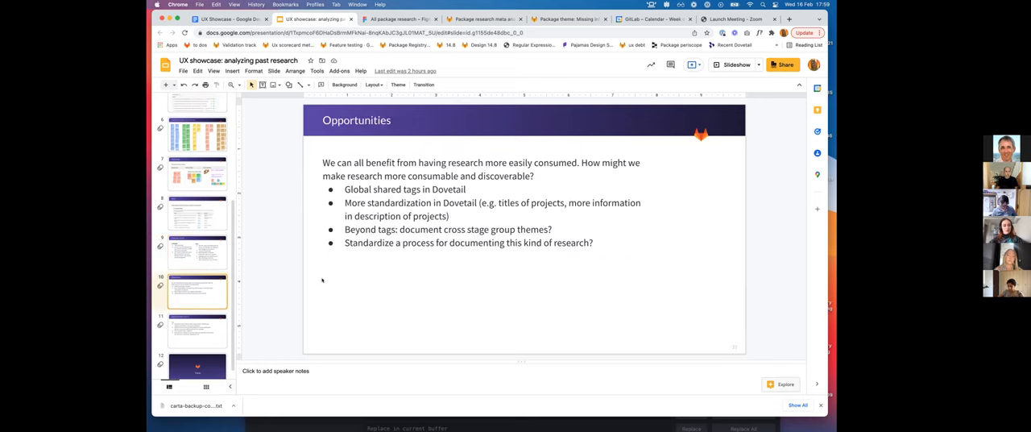
{"action": "mouse_move", "coordinate": [290, 251]}
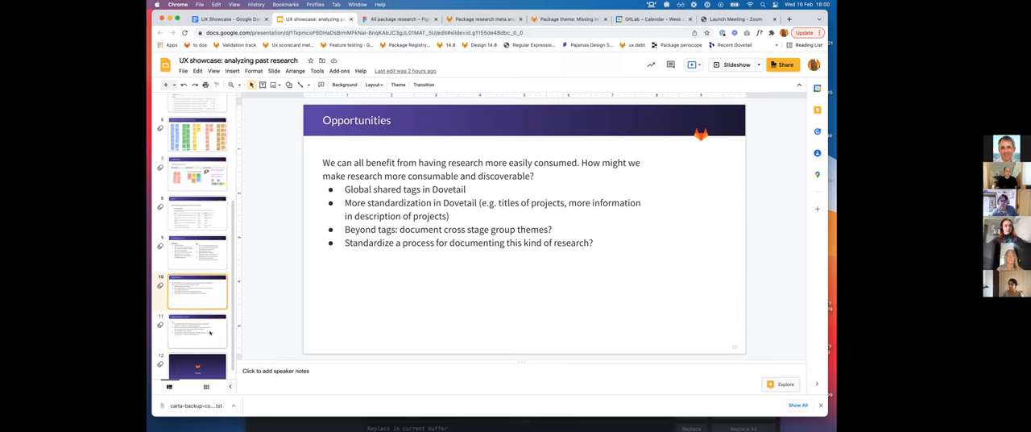
Step: Present the 'Lighter touch desk research' tips slide, then finish on the closing 'Thanks' slide
{"action": "left_click", "coordinate": [196, 330]}
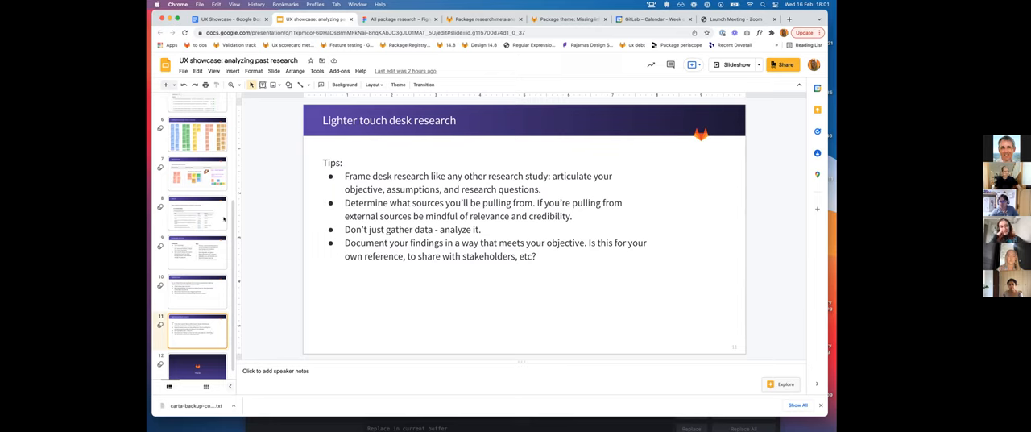
{"action": "mouse_move", "coordinate": [277, 231]}
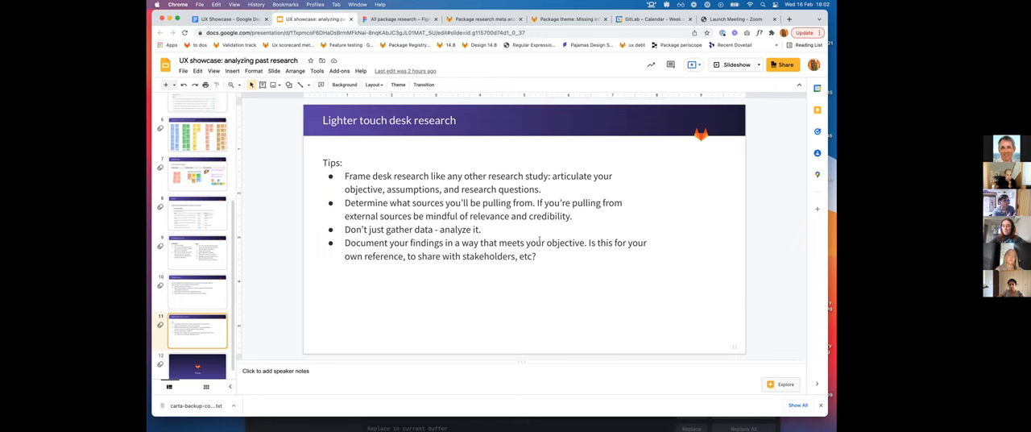
{"action": "left_click", "coordinate": [197, 361]}
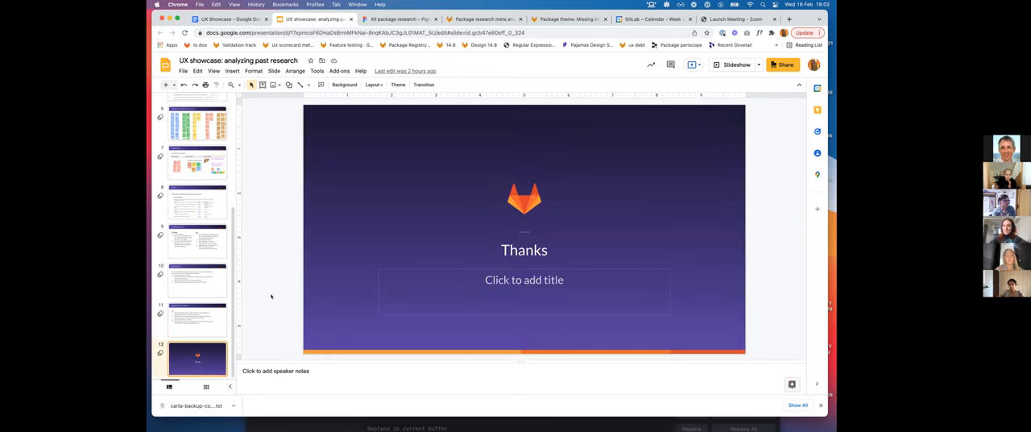